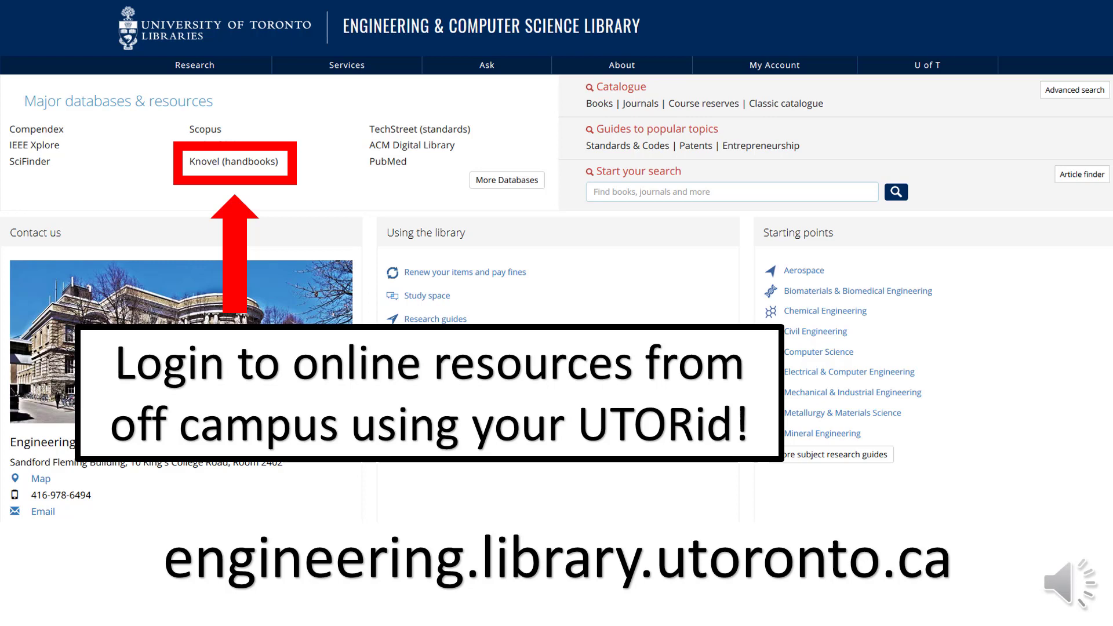
- Open 'Knovel (handbooks)' from the library's Major databases & resources list
click(233, 162)
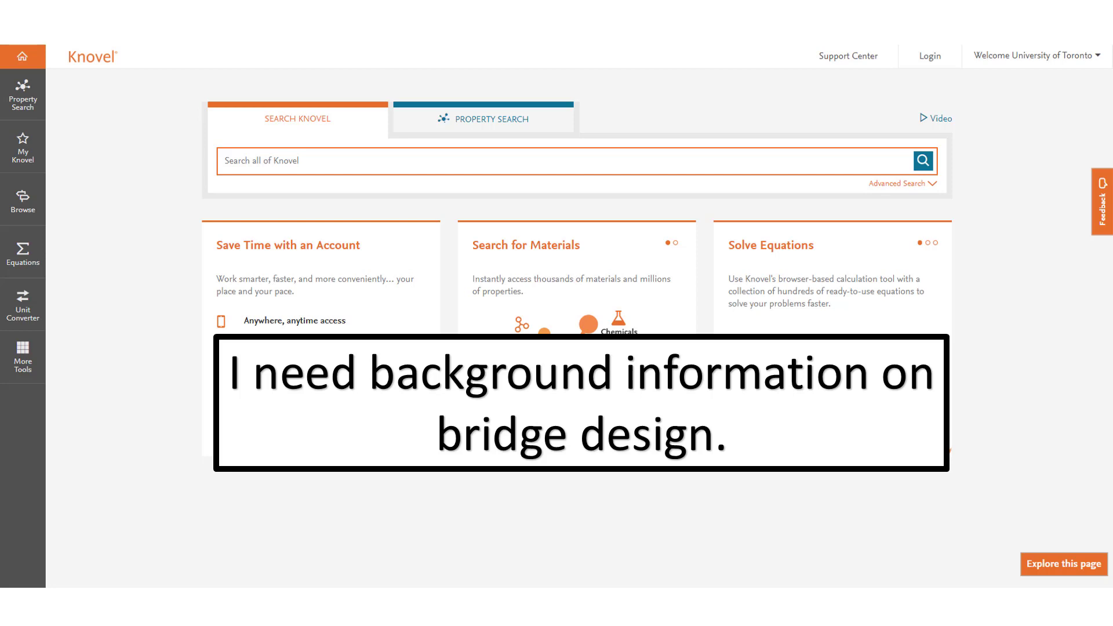
- Search all of Knovel for 'bridge design'
text(bridge design)
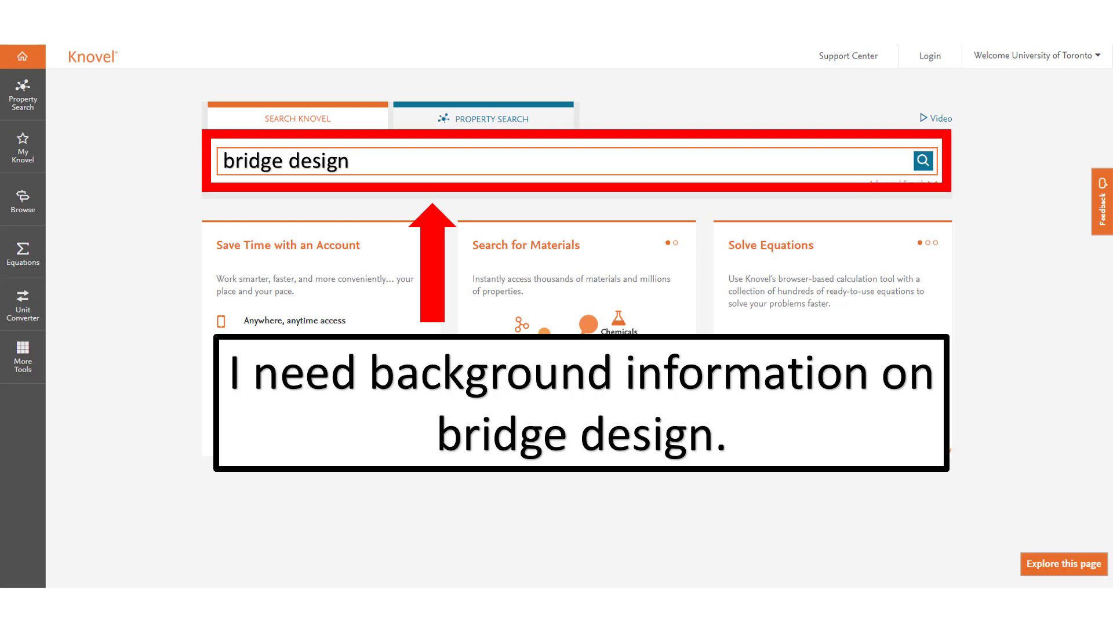
click(922, 161)
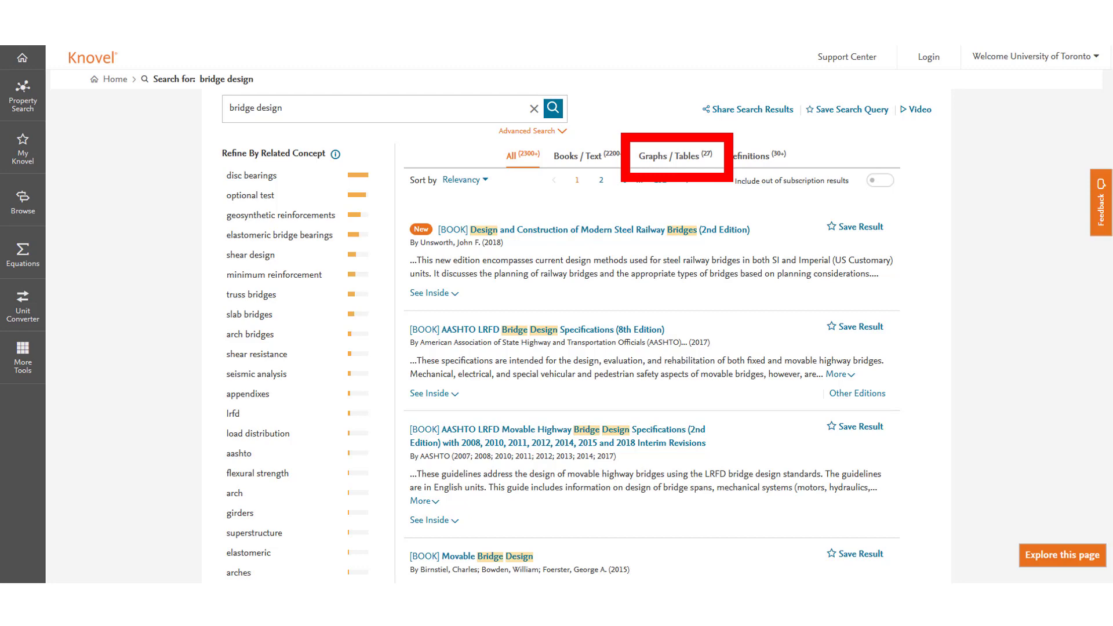
- Return from the bridge design results to the Knovel homepage
click(22, 56)
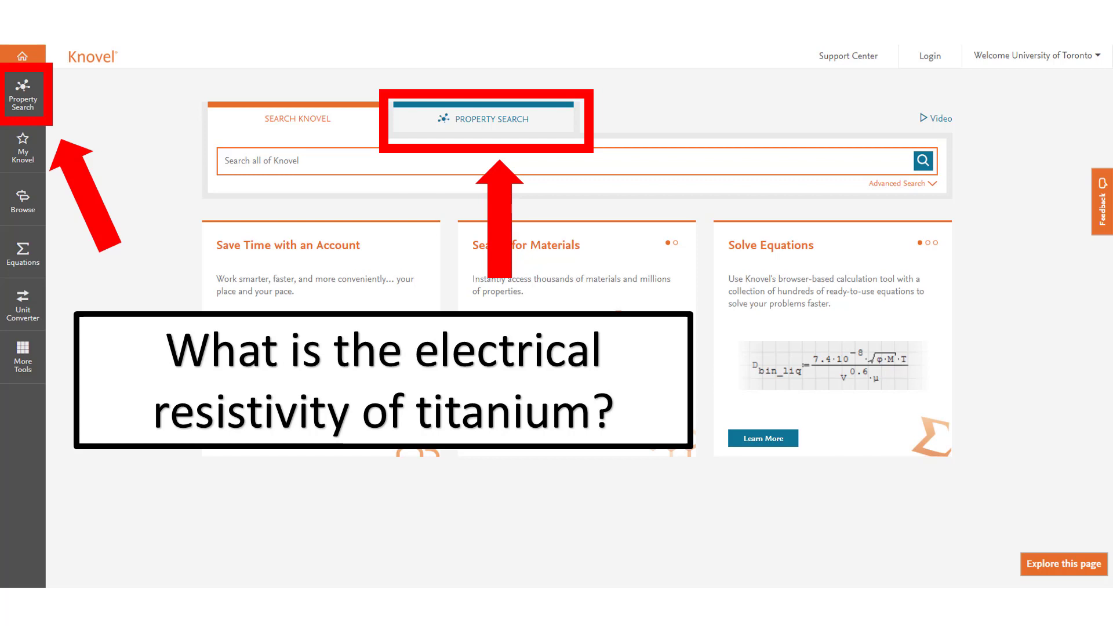
- Switch the homepage to the Property Search tab
click(483, 119)
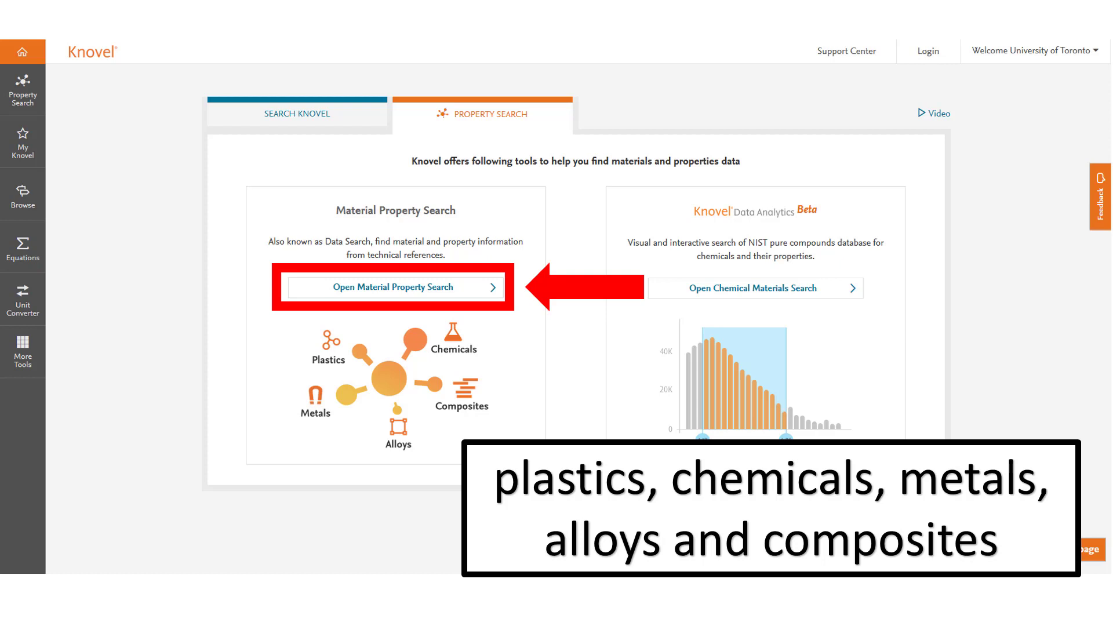
- Open Material Property Search for titanium with electrical resistivity as a criterion
click(392, 287)
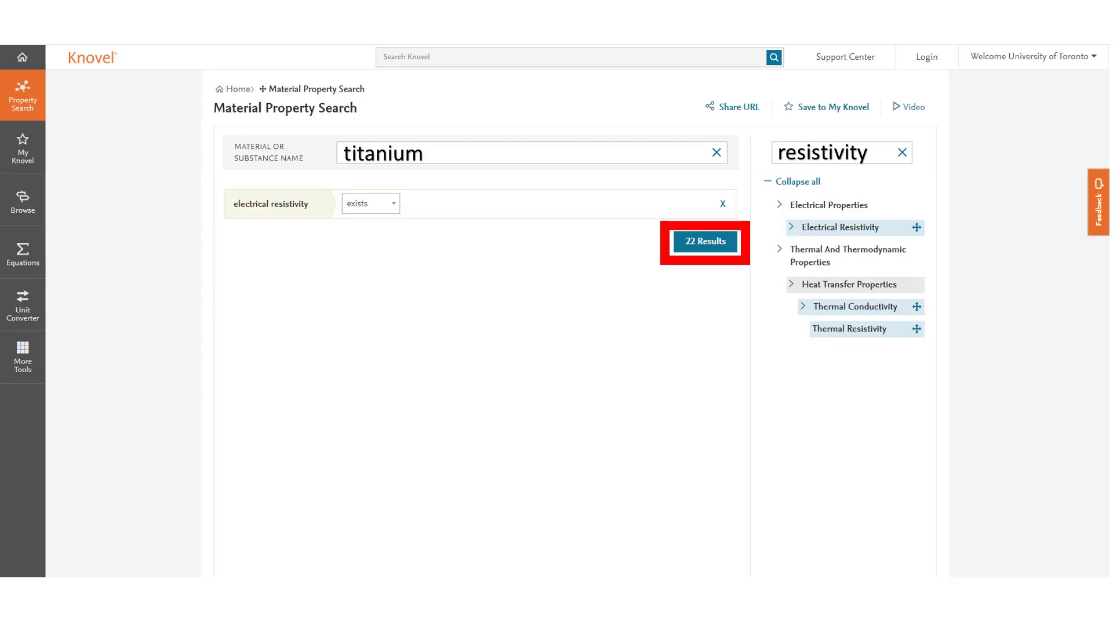
- View the 22 titanium resistivity results (about 53.3 at 20°C), then go Home
click(704, 241)
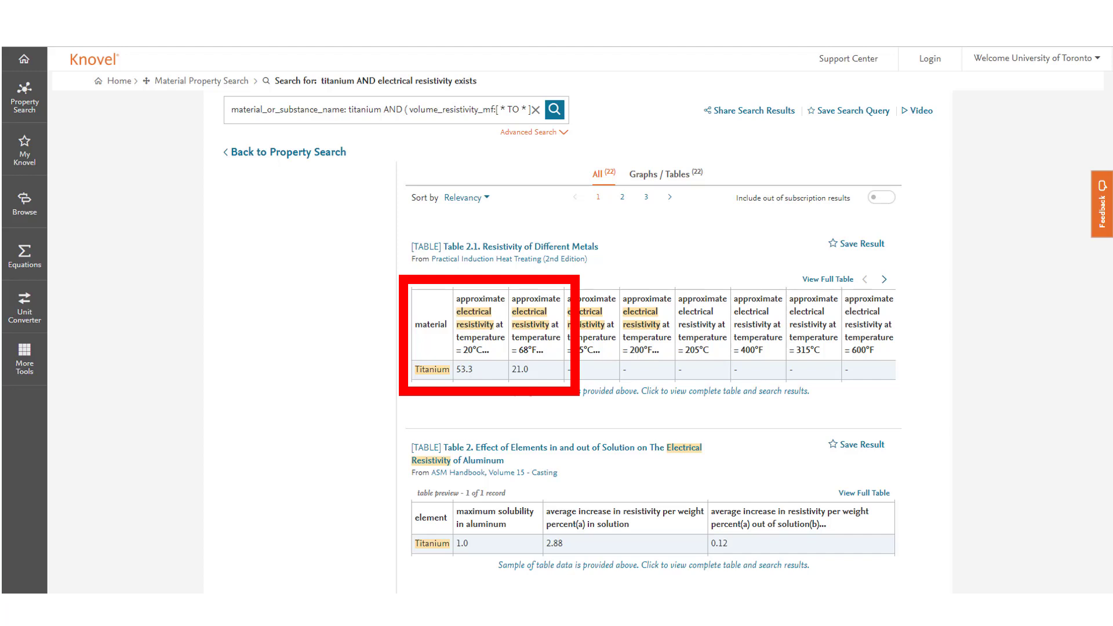
click(22, 57)
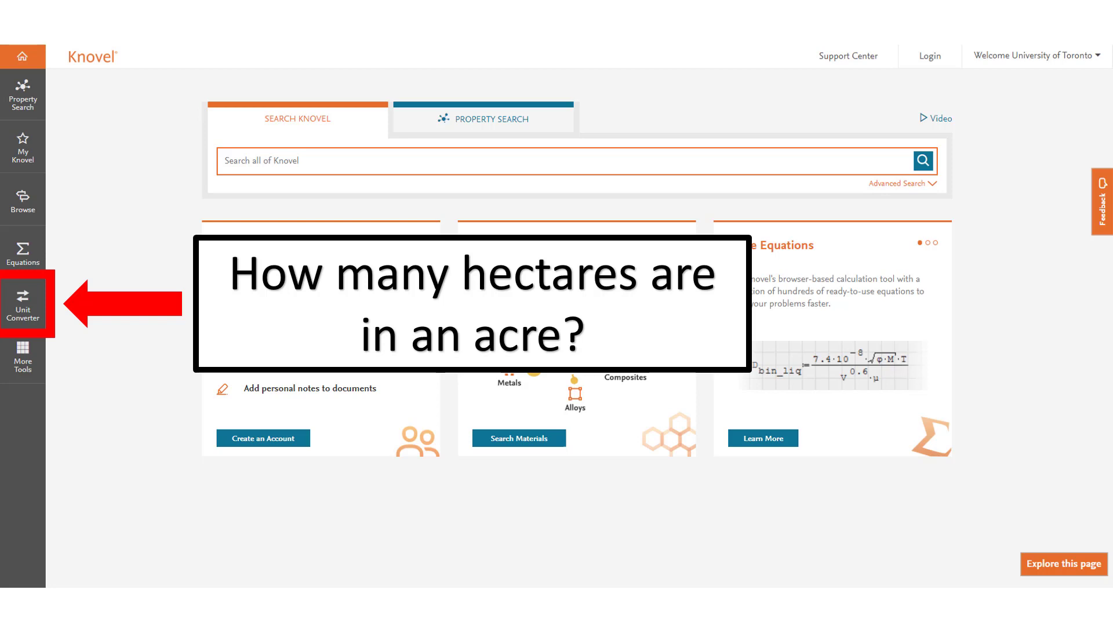
- Convert 1 acre to hectares in the Area unit converter, giving 0.405 ha
click(23, 305)
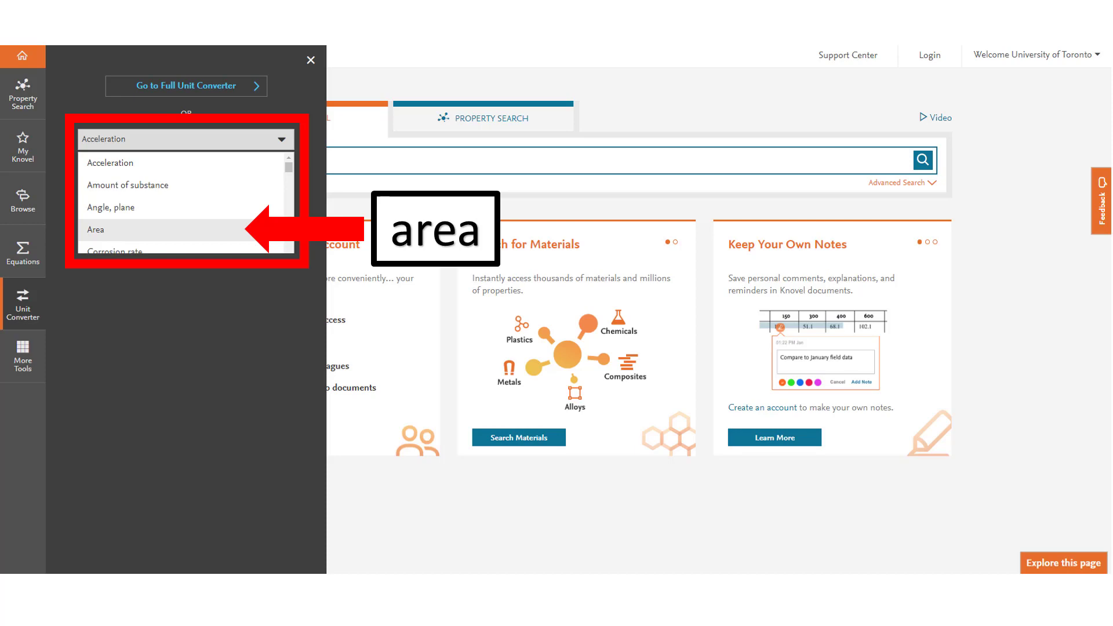
click(95, 229)
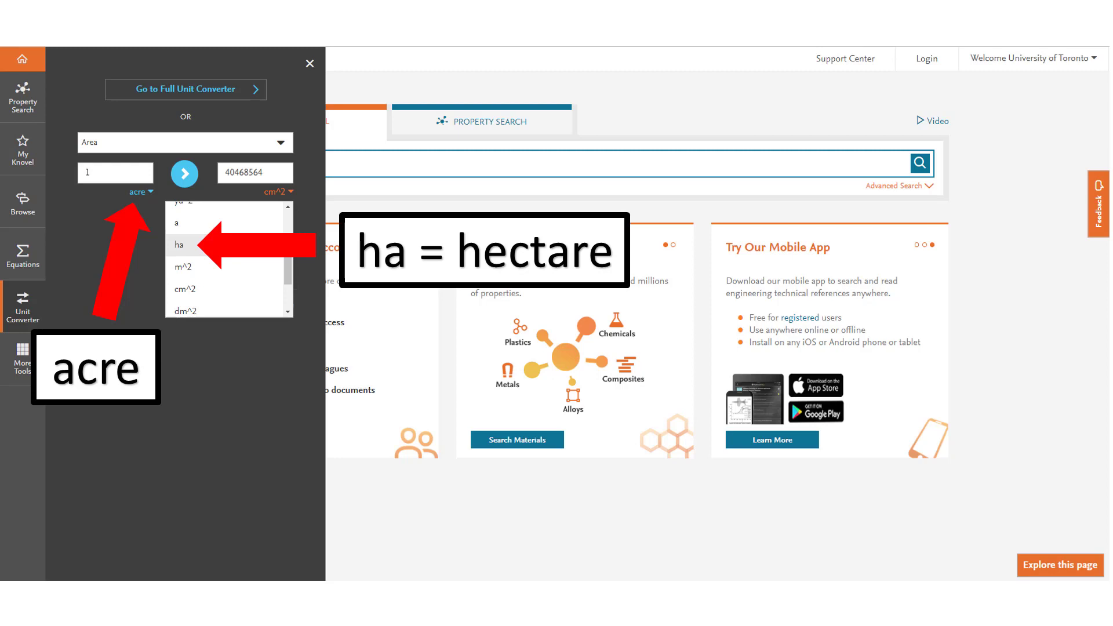
click(179, 245)
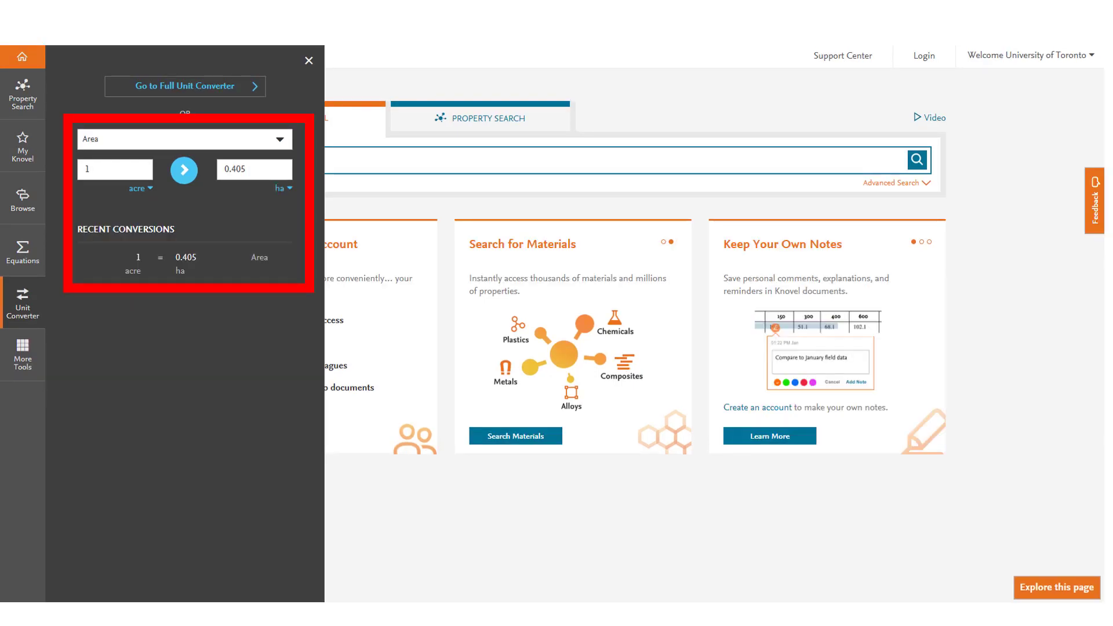